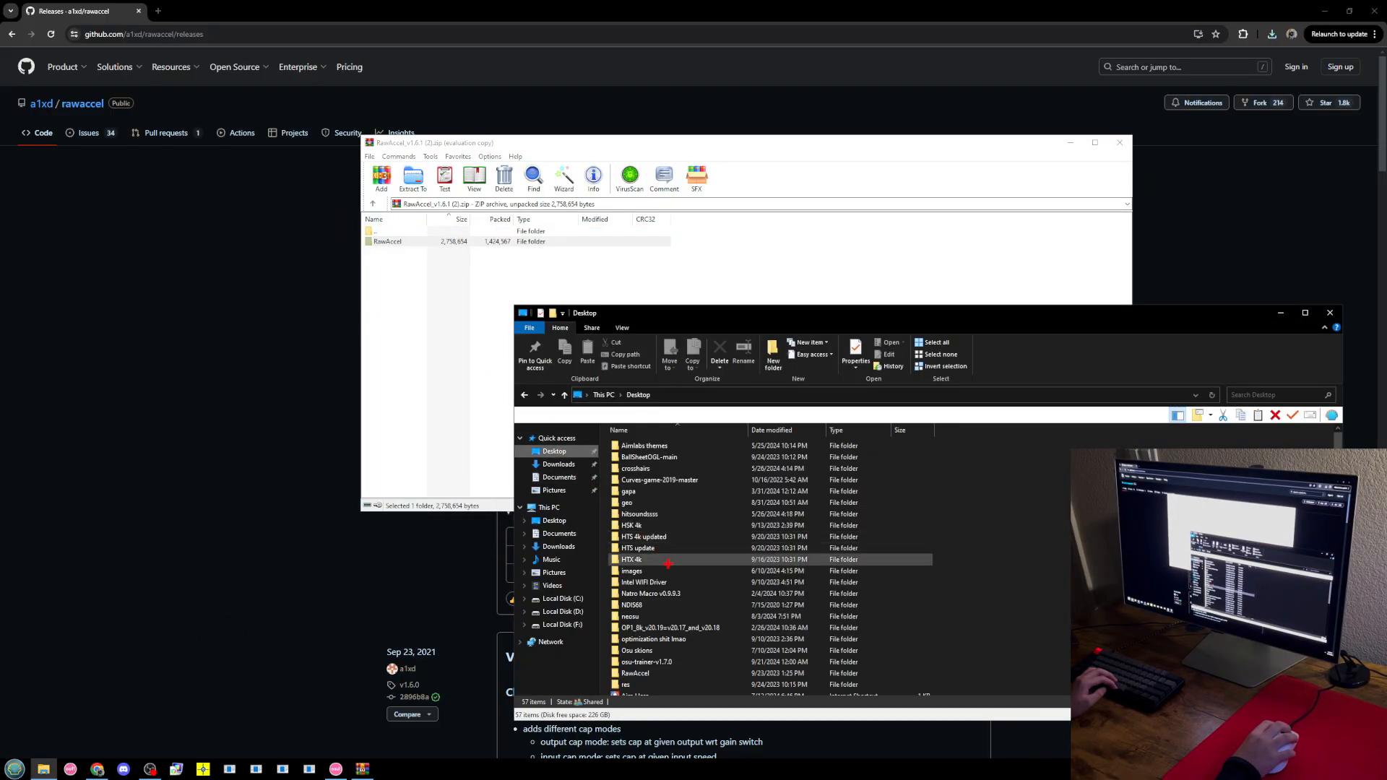
Launch RawAccel from the Desktop folder so its sensitivity chart window appears
scroll(down, 3)
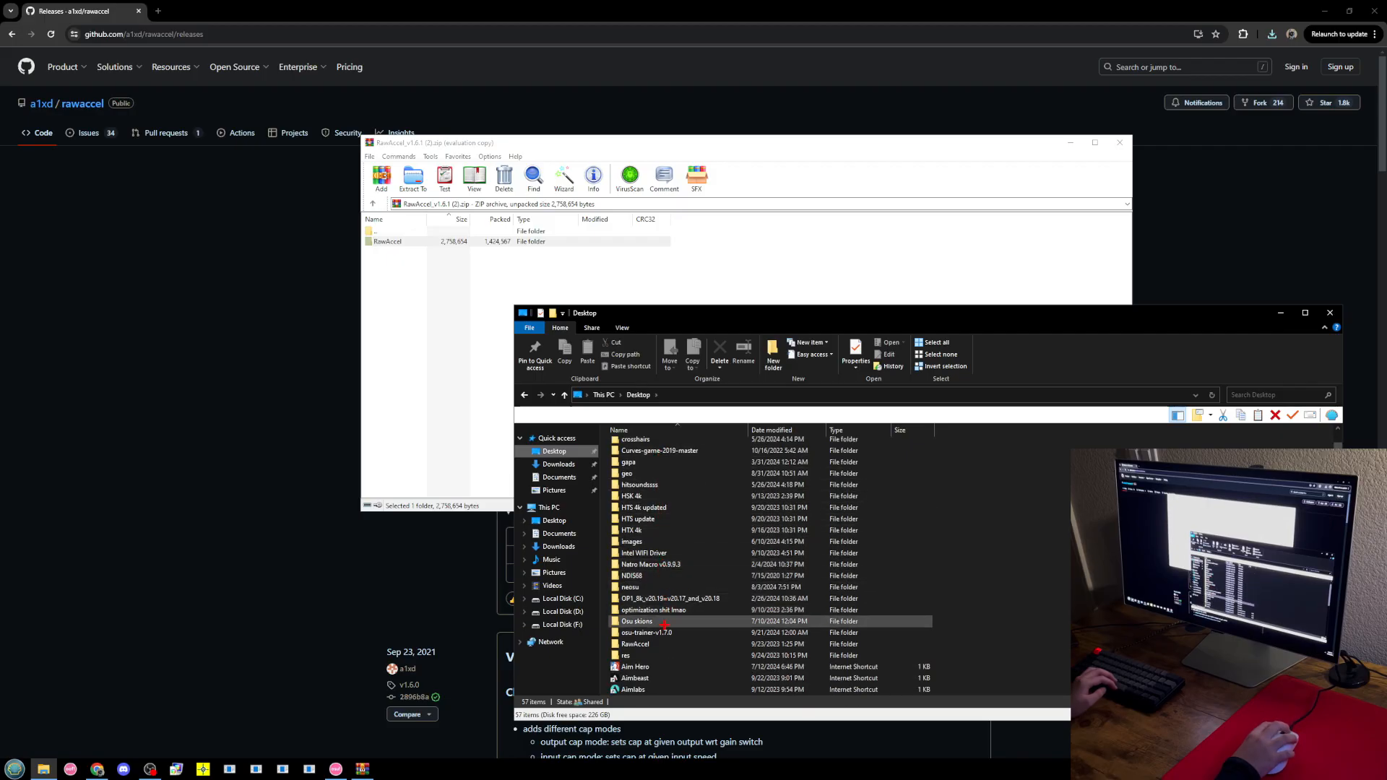
double_click(636, 645)
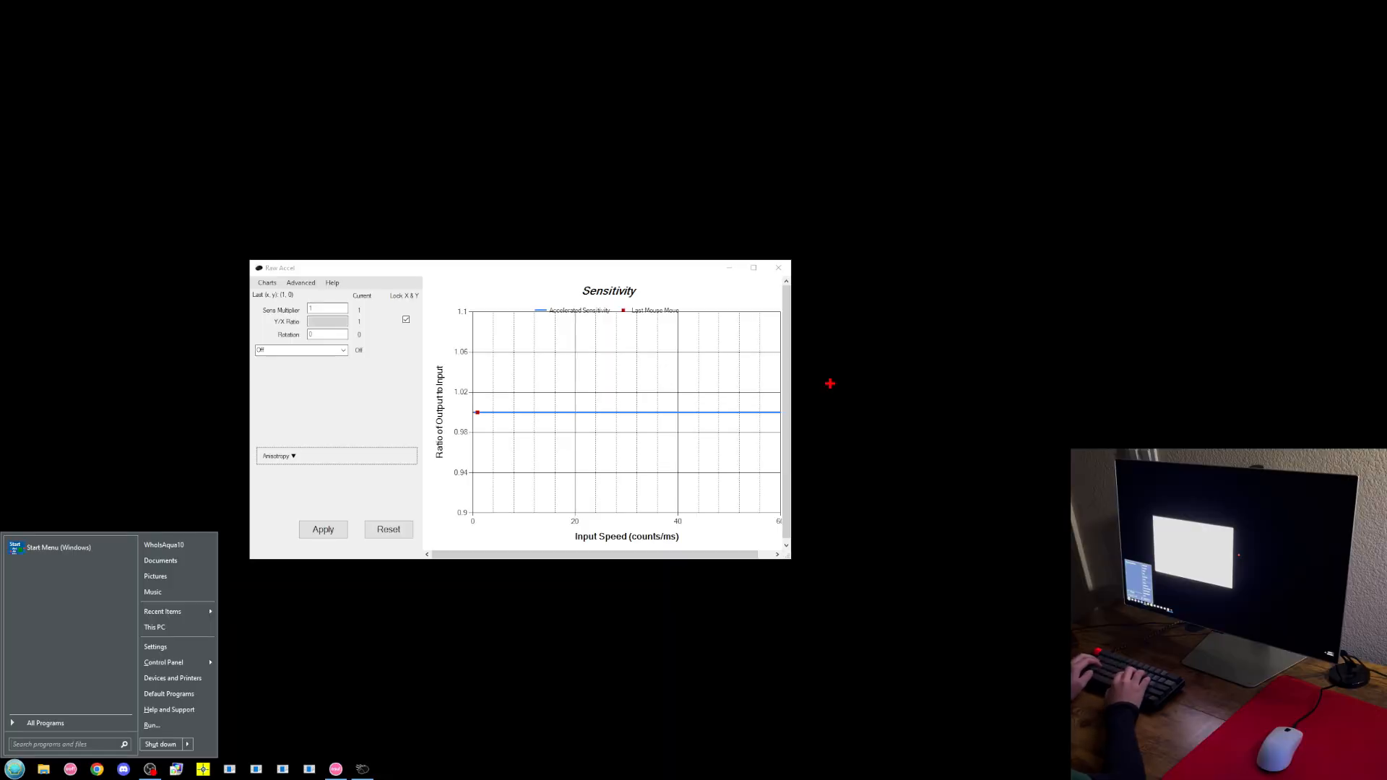
Search the Start menu and open System > Display showing the 2560×1440 landscape display
text(a)
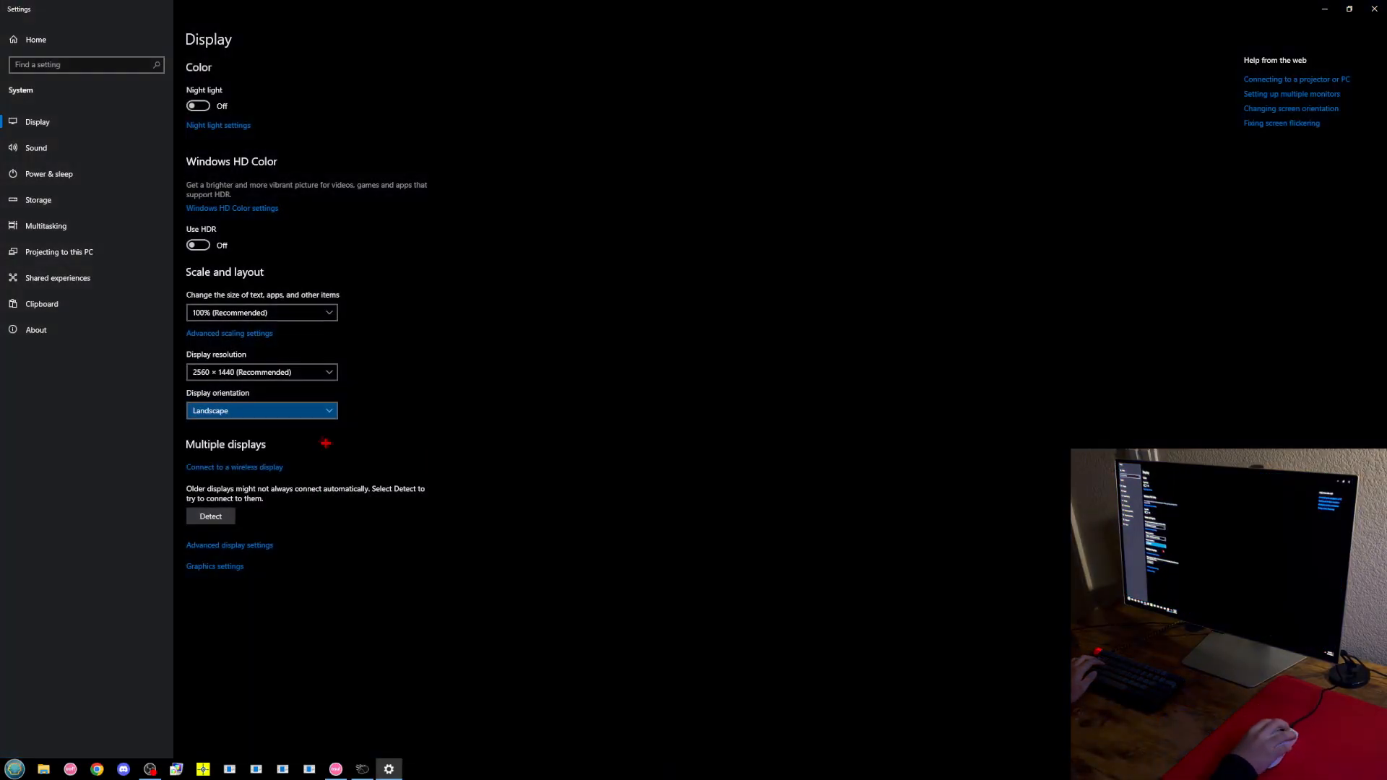
click(261, 409)
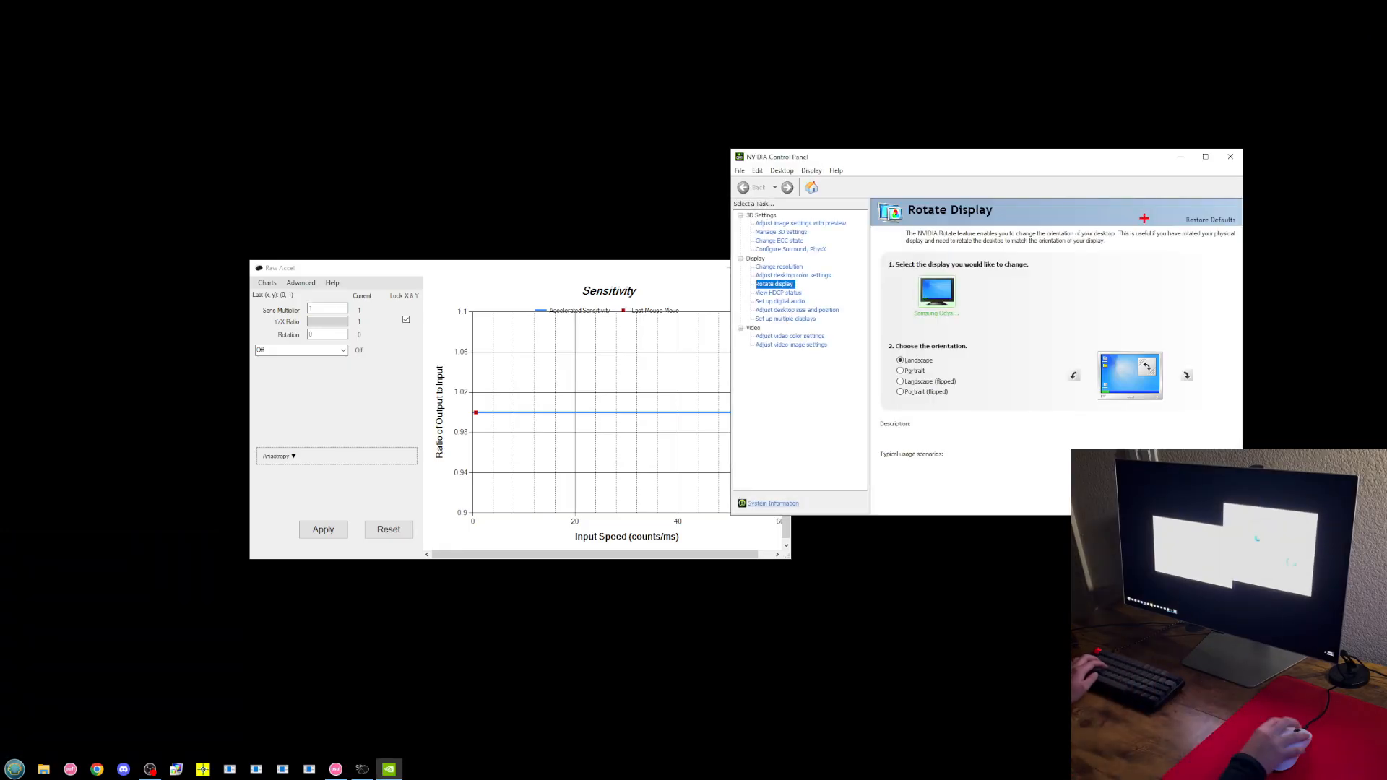
Rotate the display to Landscape (flipped) via NVIDIA Control Panel's Rotate display page
click(901, 382)
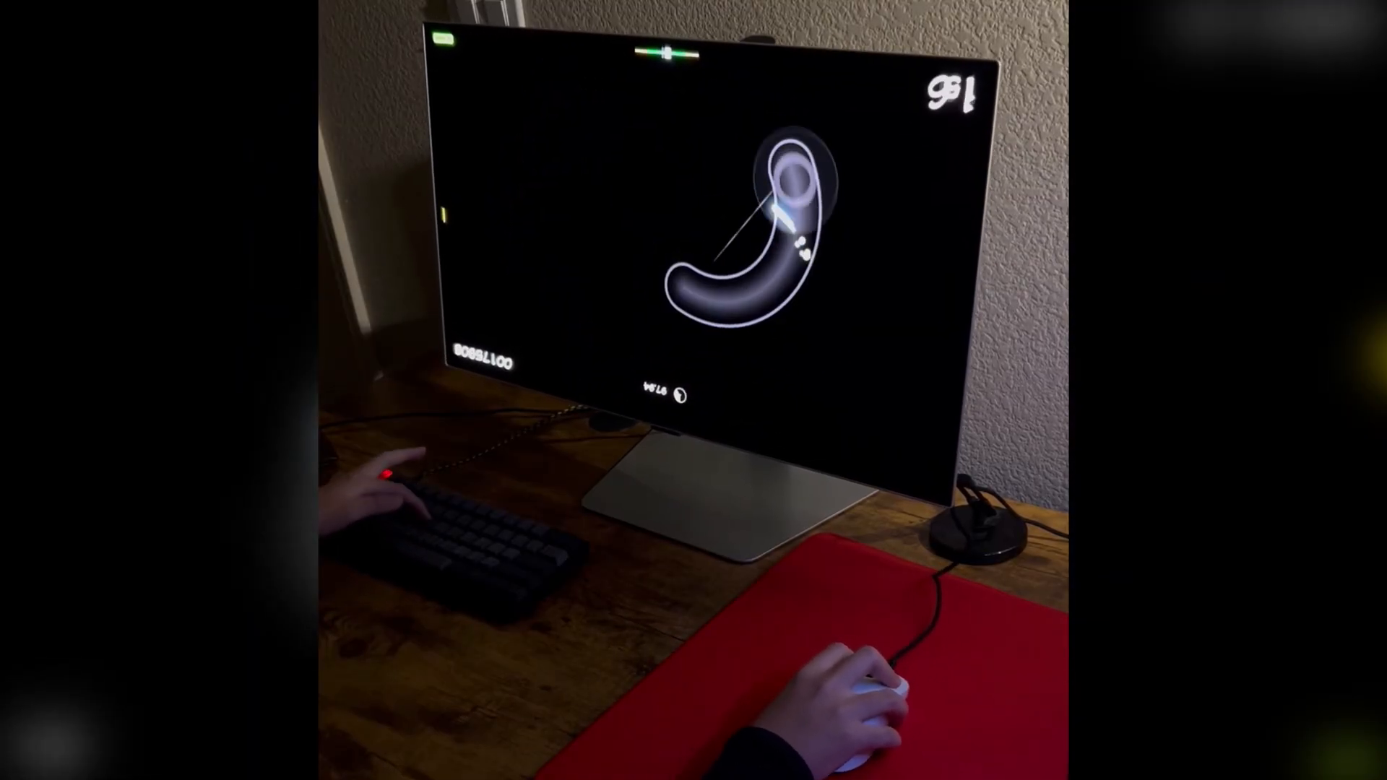
Play the osu! beatmap on the inverted screen, then pause it with Escape
key(Escape)
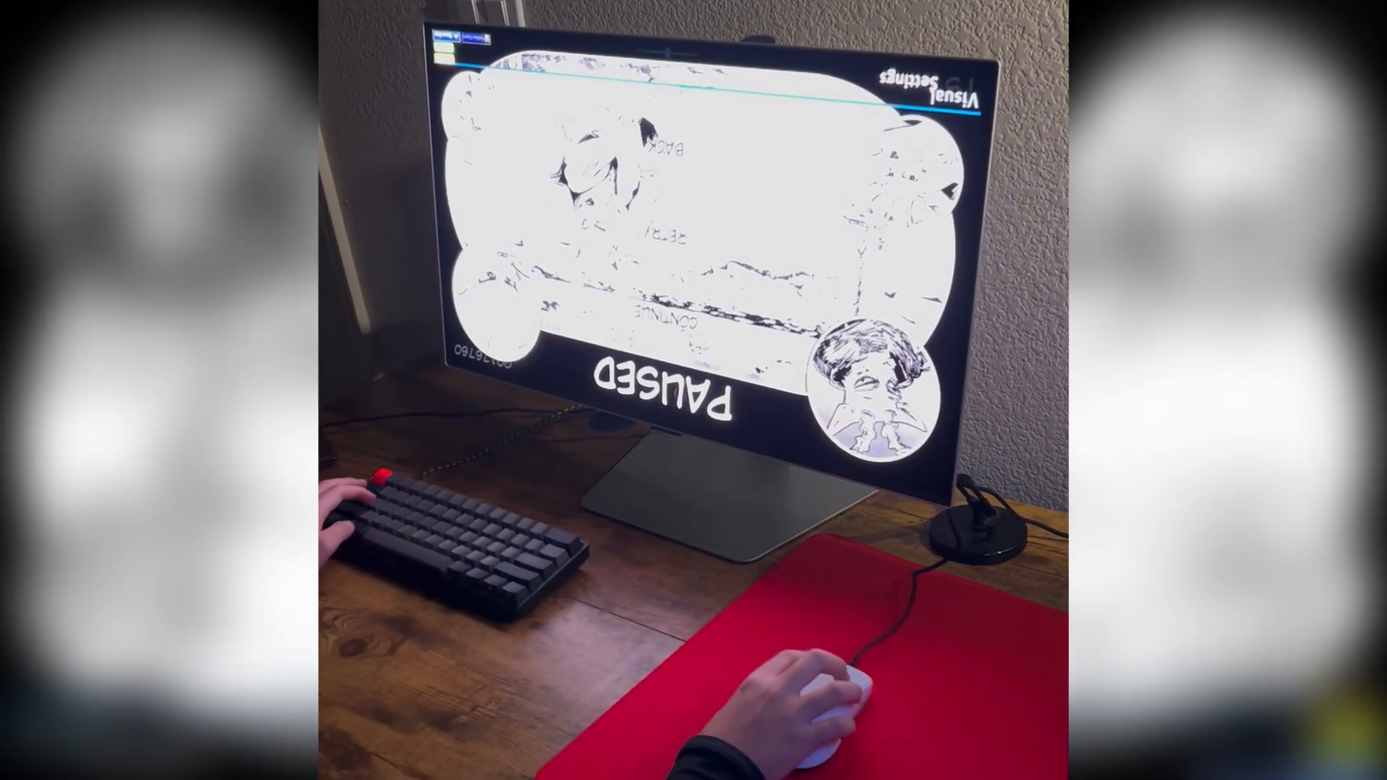